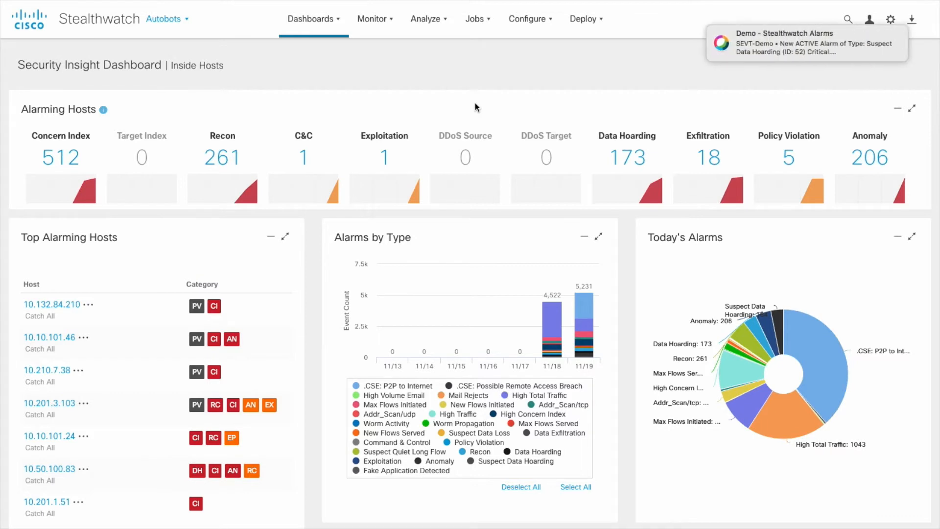
mouse_move(775, 55)
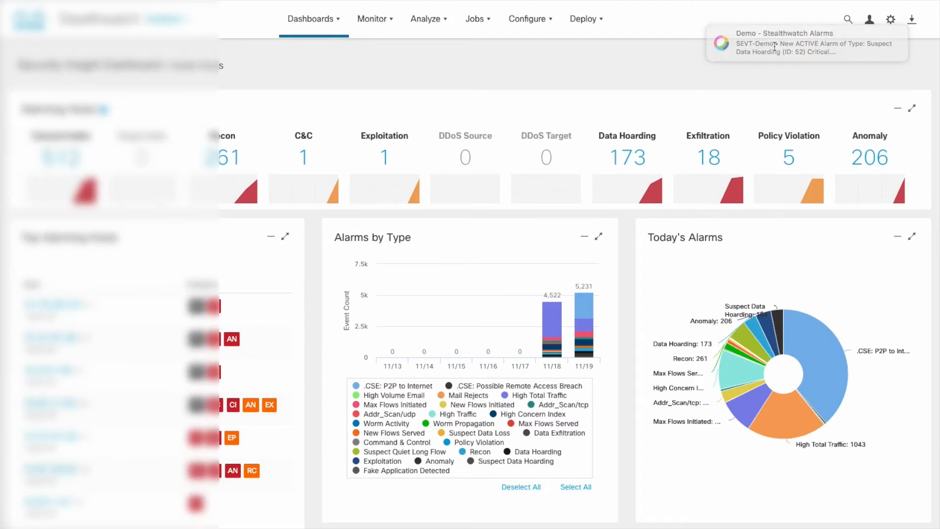
From the newest Demo - Stealthwatch Alarms message, view the Data Hoarding alarm list, then return to Dashboards.
left_click(806, 43)
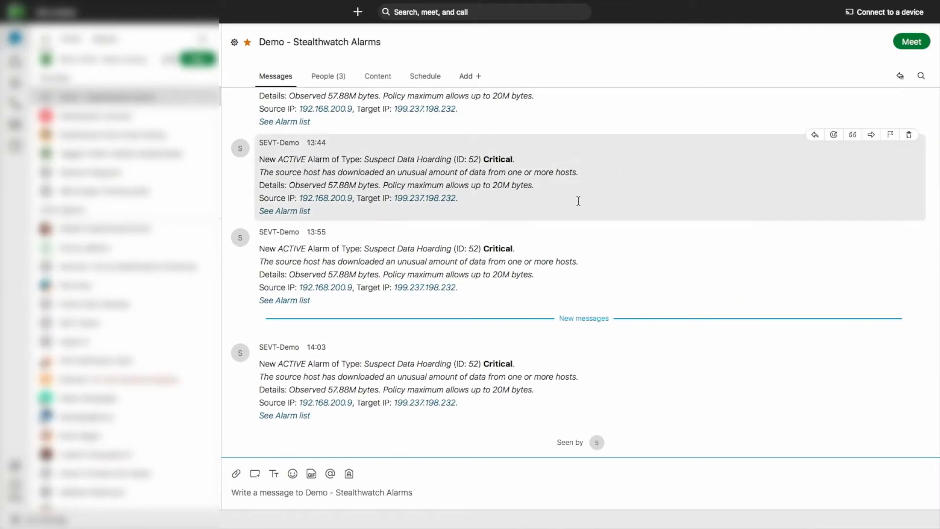
mouse_move(349, 364)
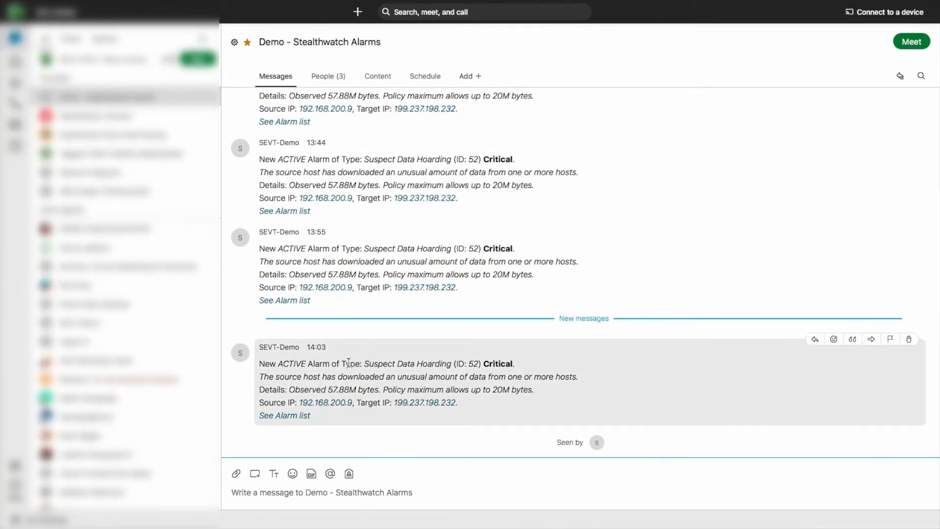
left_click(331, 493)
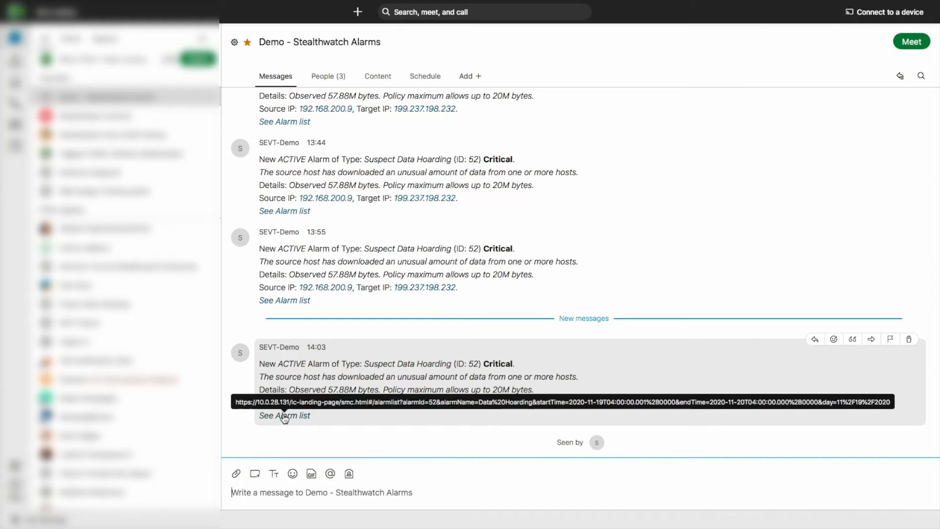
left_click(285, 415)
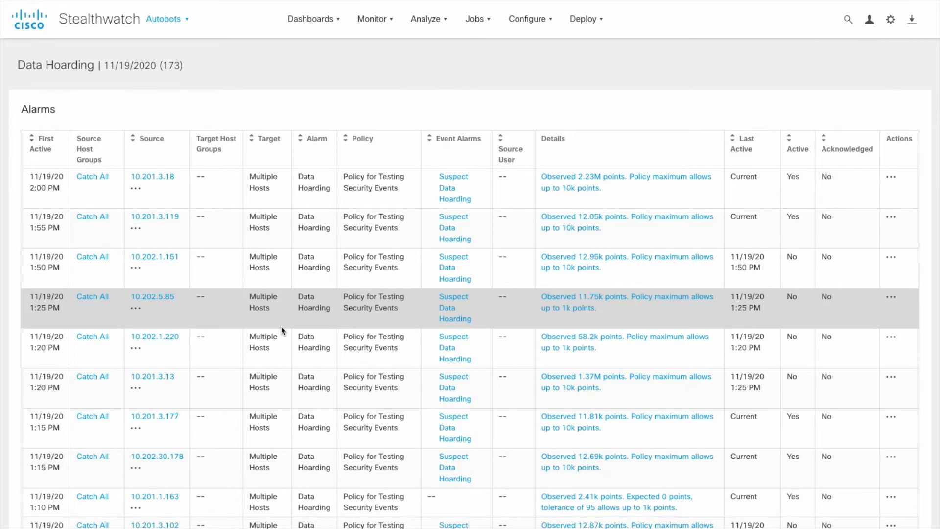
left_click(310, 18)
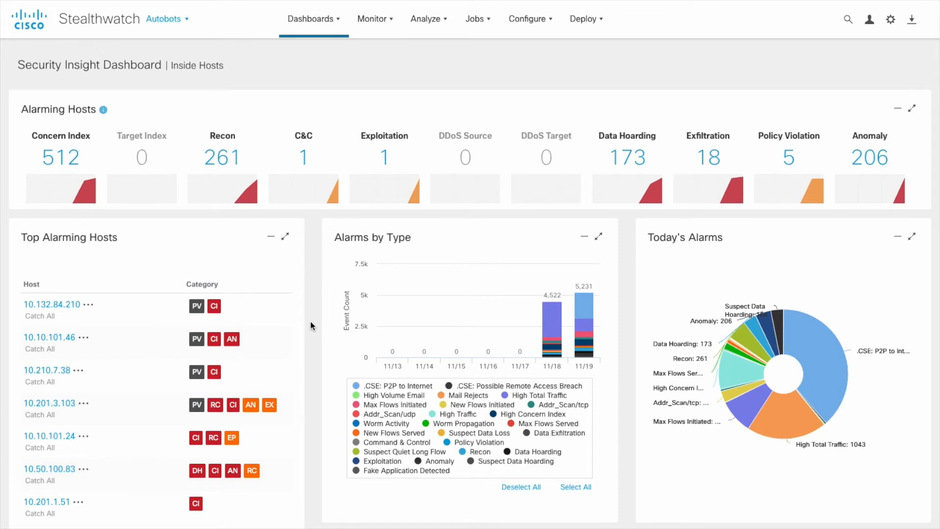
Show the Response Management Actions list and its Add New Action types, including Webhook.
left_click(530, 18)
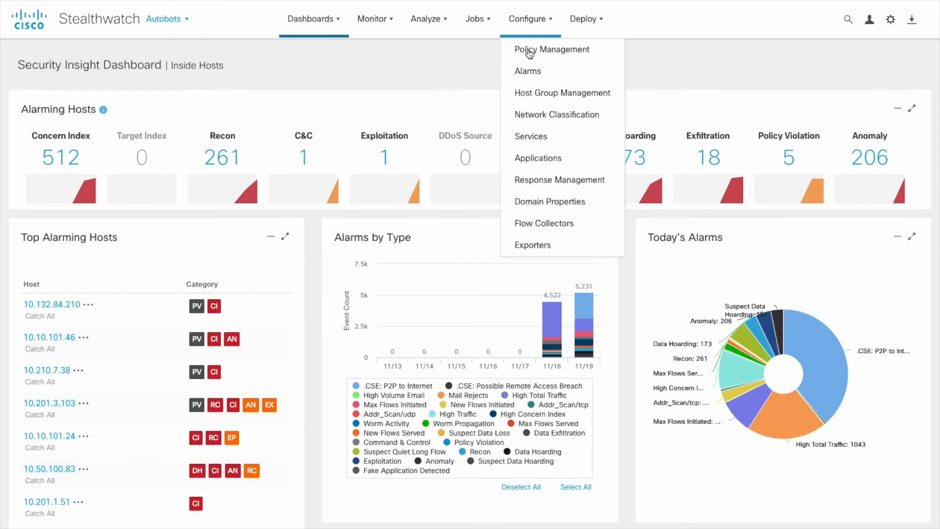
left_click(560, 179)
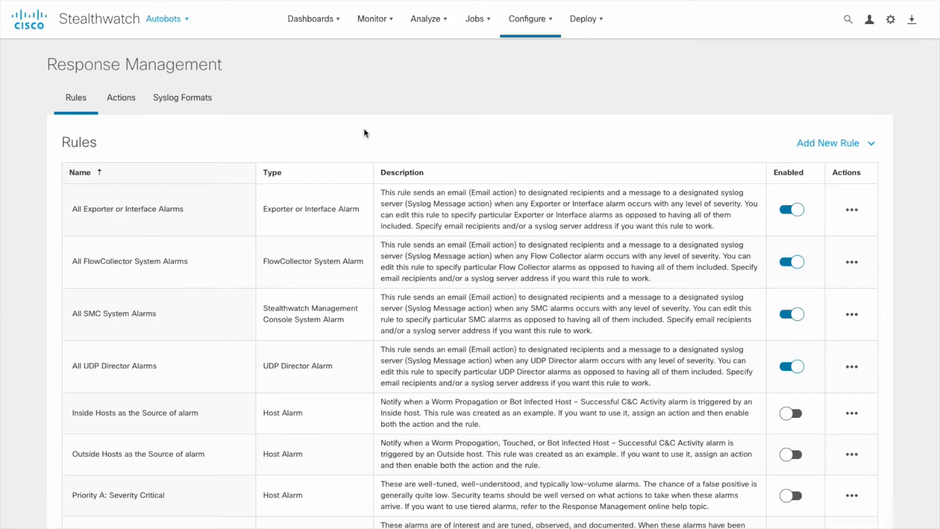
left_click(121, 98)
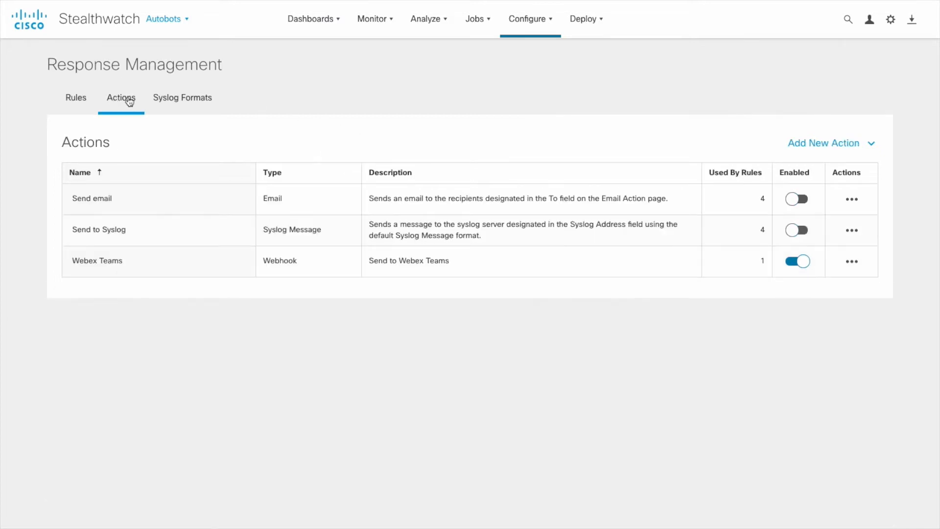
left_click(823, 143)
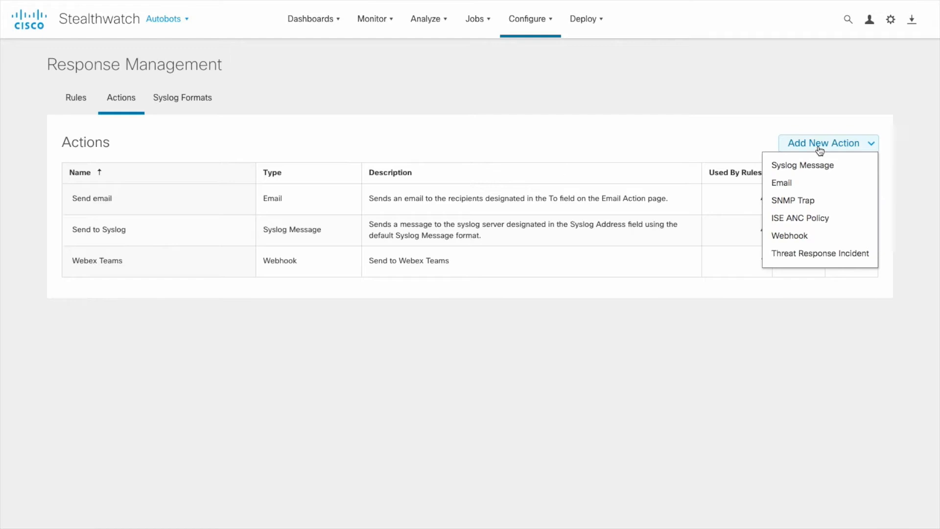
mouse_move(817, 170)
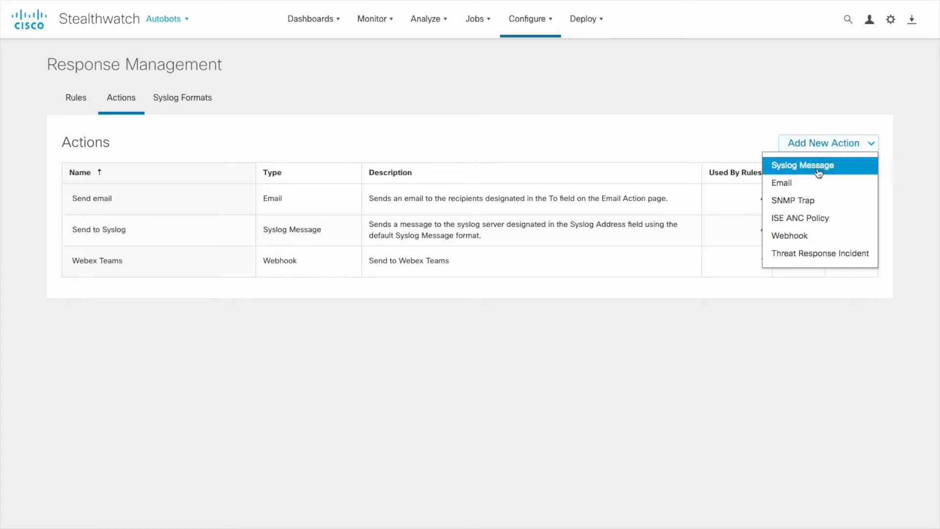
mouse_move(816, 236)
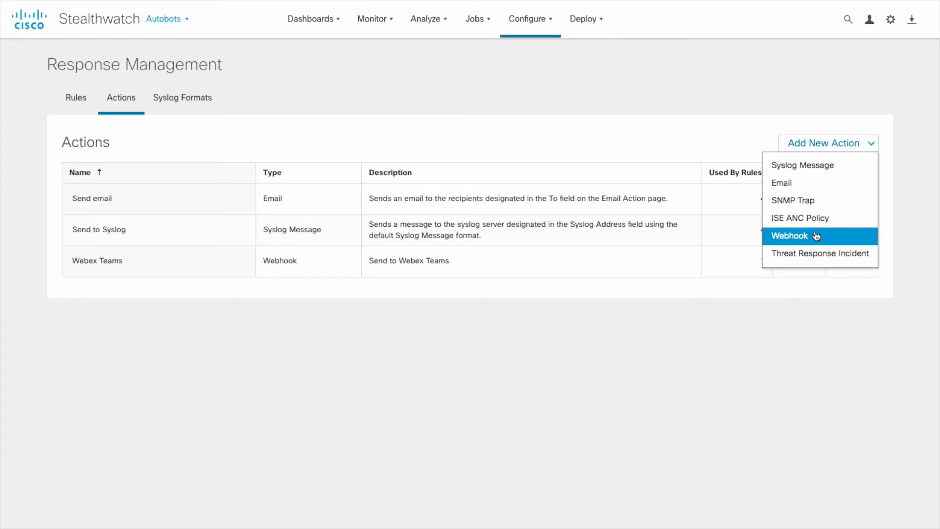
mouse_move(863, 239)
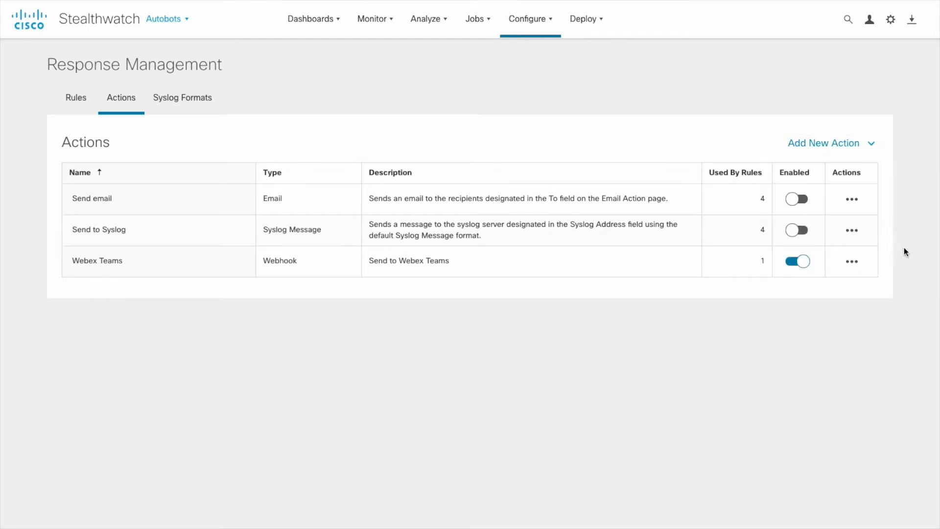
Open the Webex Teams webhook action for editing at its HTTPS URL field.
left_click(851, 260)
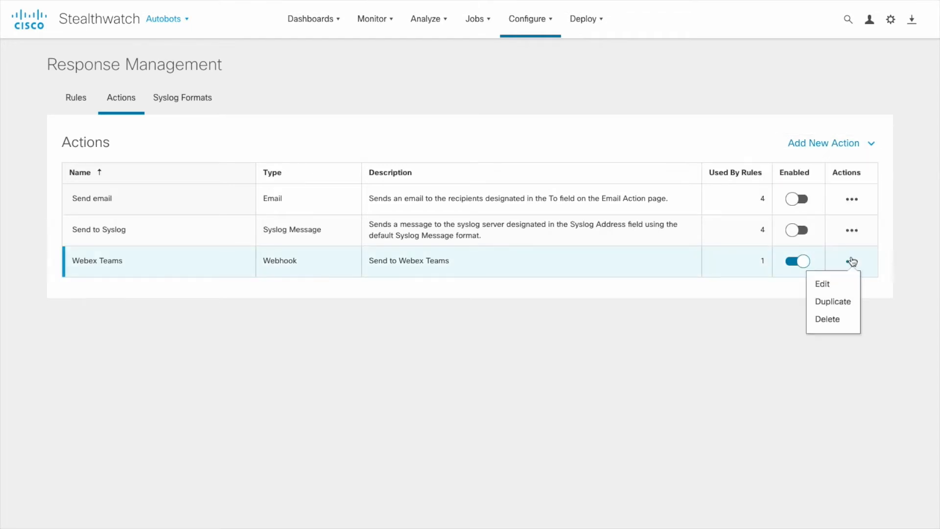
left_click(822, 284)
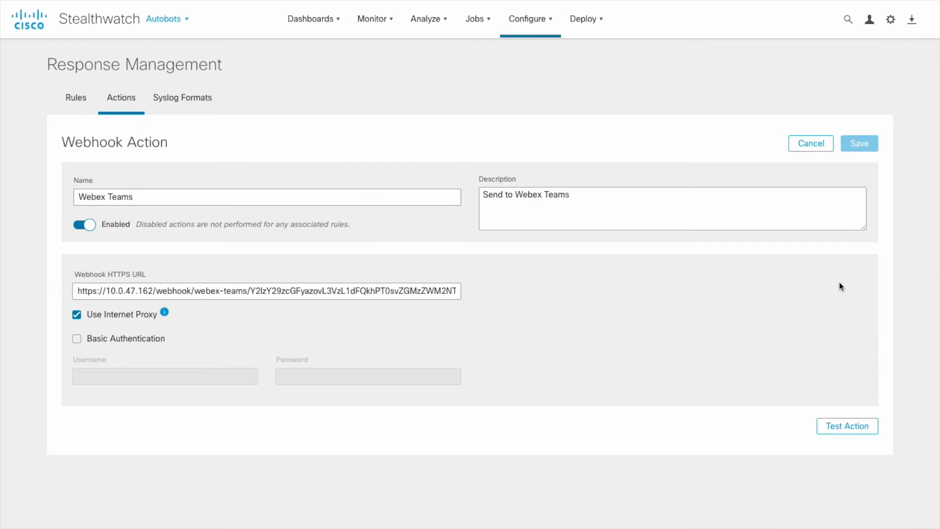
mouse_move(239, 267)
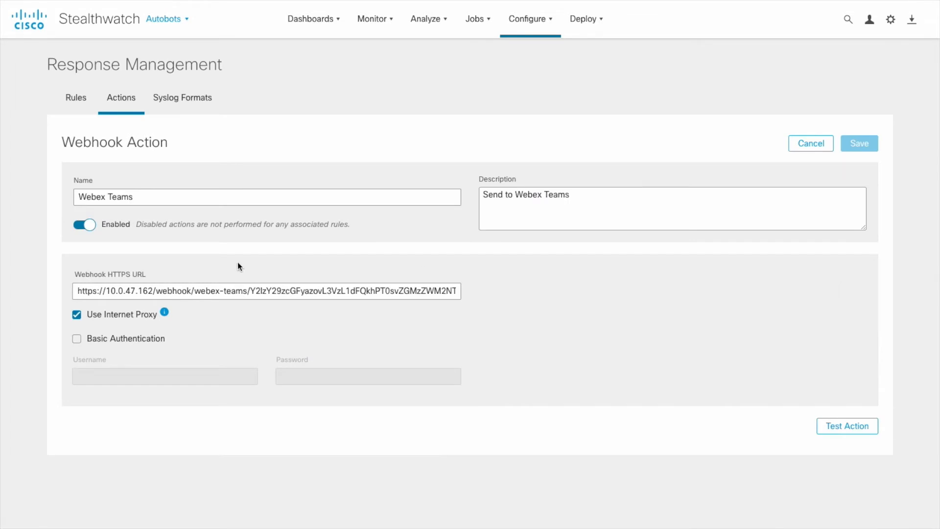
left_click(125, 291)
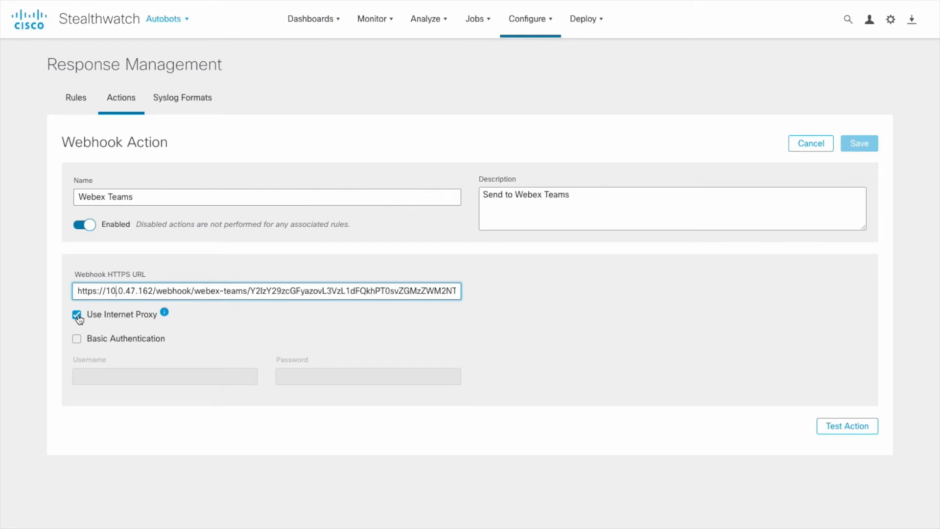
mouse_move(165, 313)
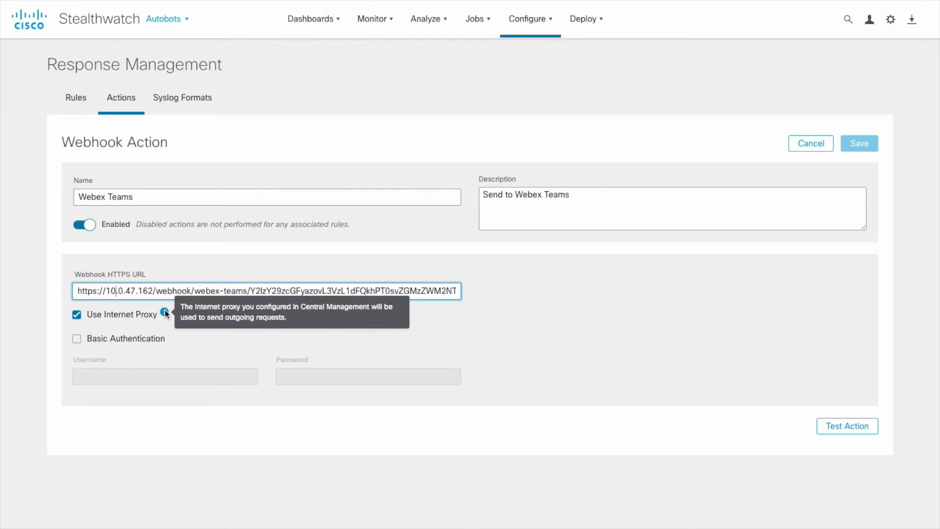
mouse_move(112, 338)
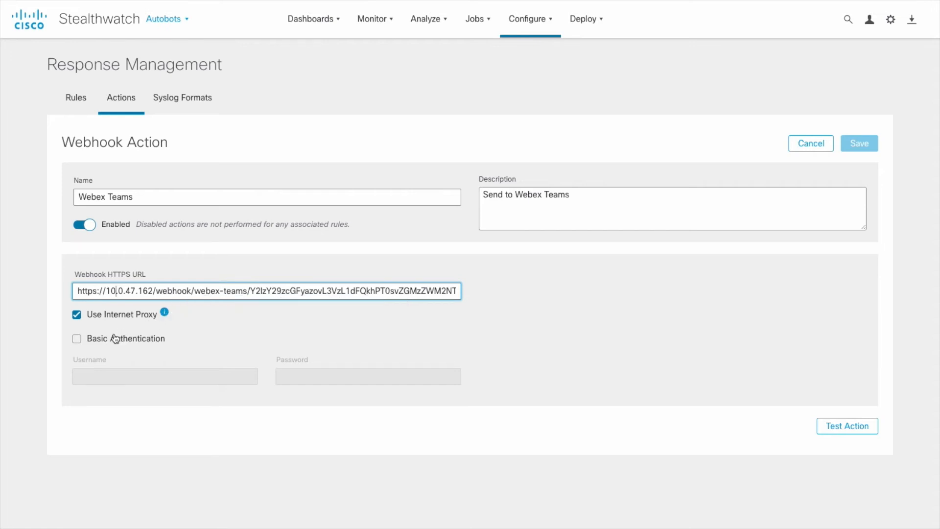
Leave Basic Authentication off with Use Internet Proxy on, and request a test send.
left_click(76, 339)
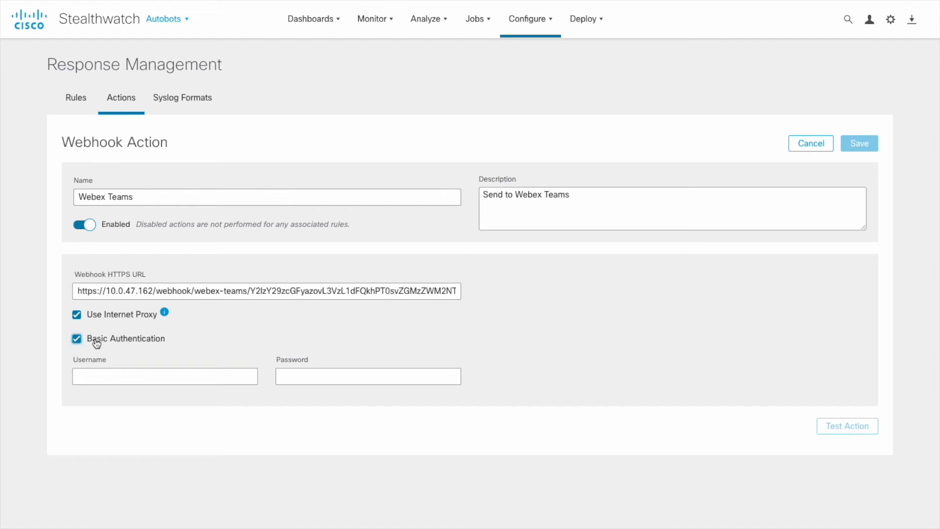
left_click(76, 339)
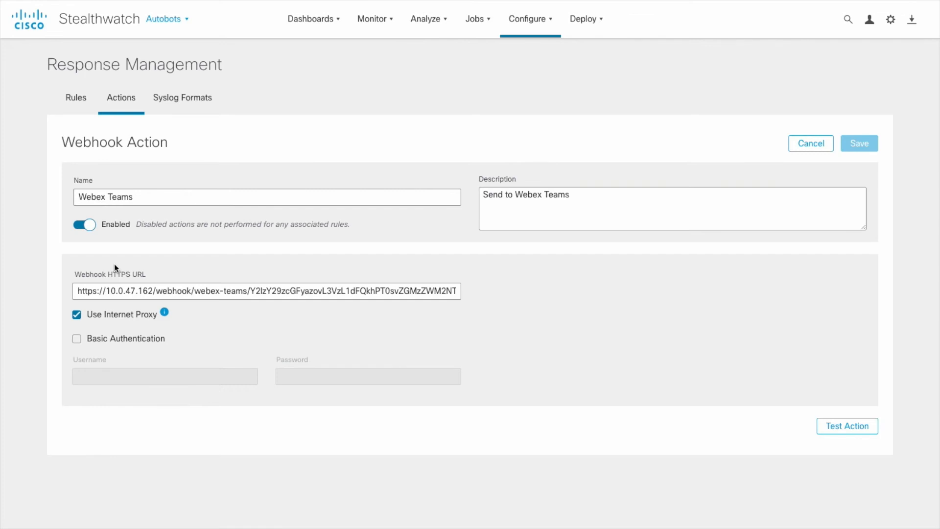
left_click(846, 426)
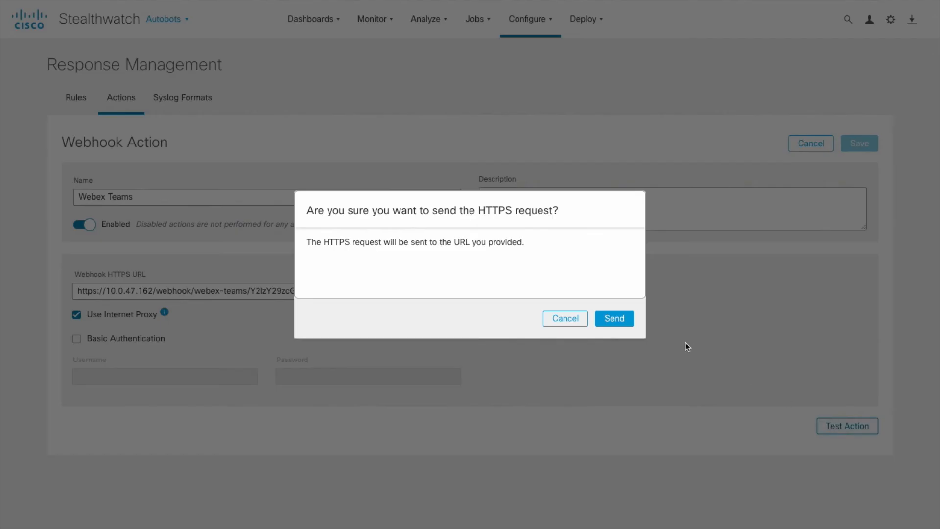
Send the webhook's test HTTPS request and dismiss the Success message.
left_click(614, 319)
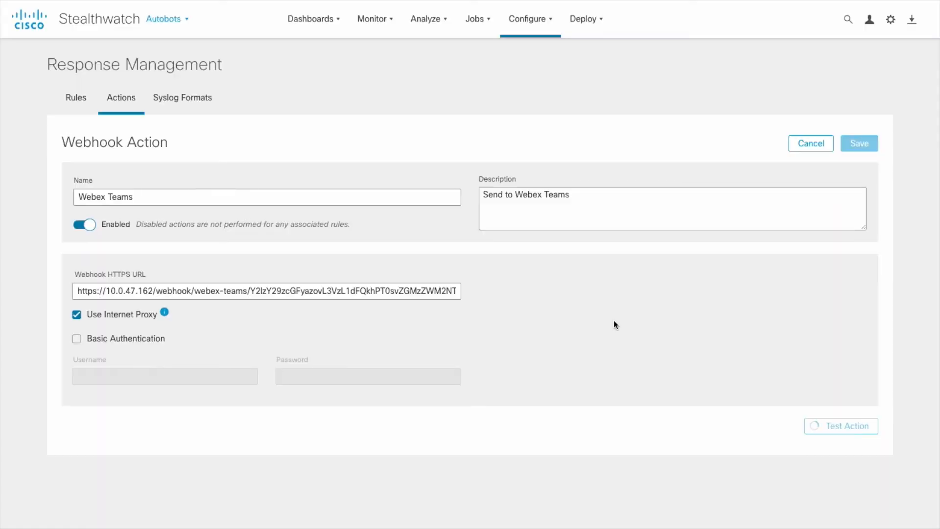
left_click(841, 426)
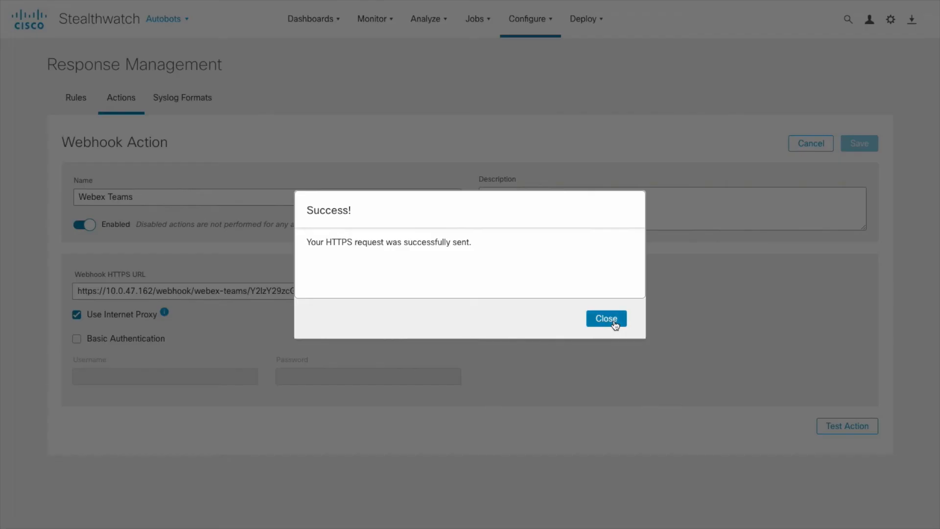
left_click(606, 319)
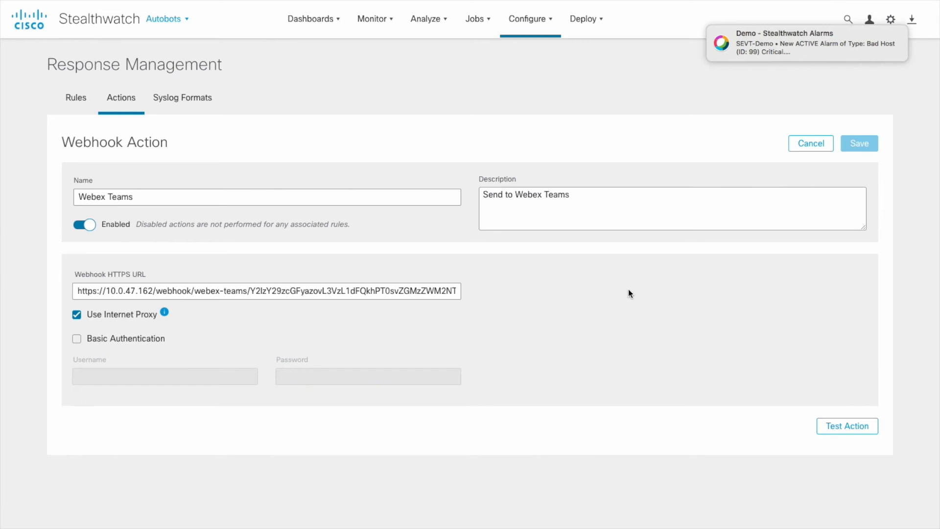
mouse_move(690, 122)
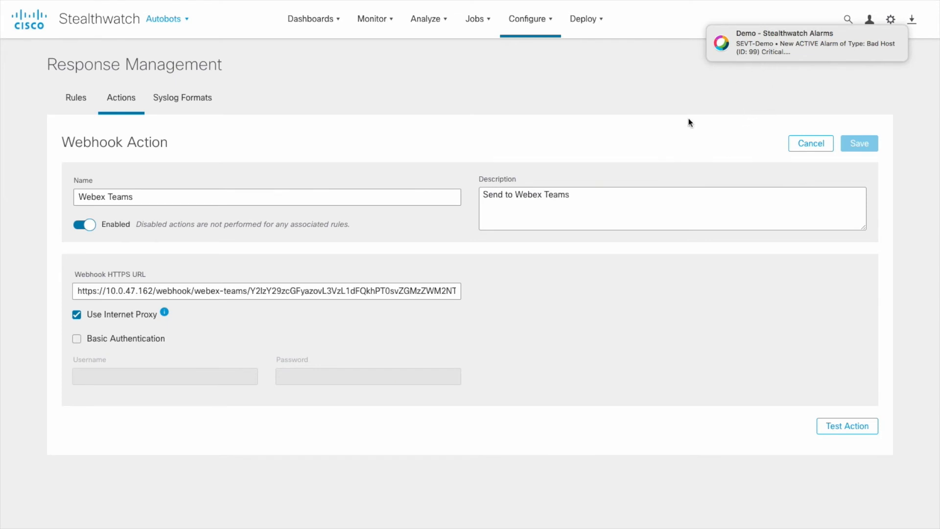
mouse_move(475, 330)
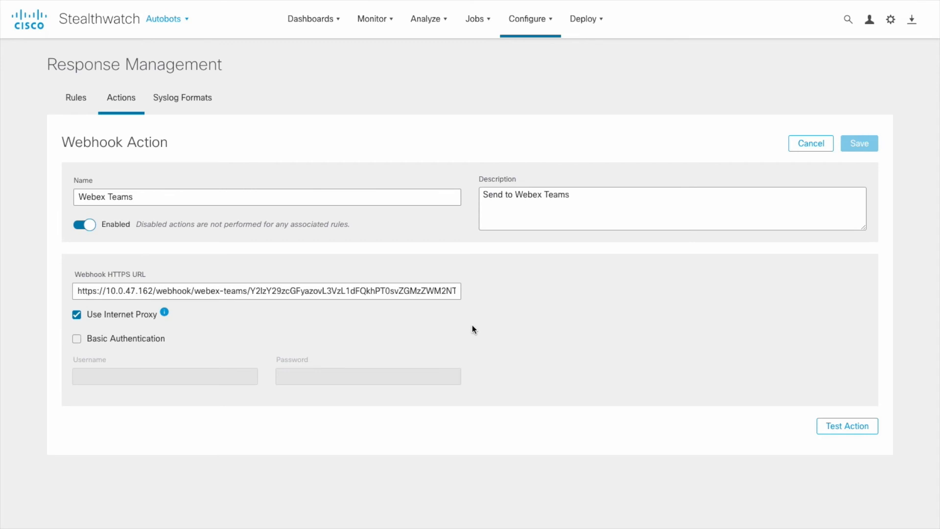
mouse_move(495, 320)
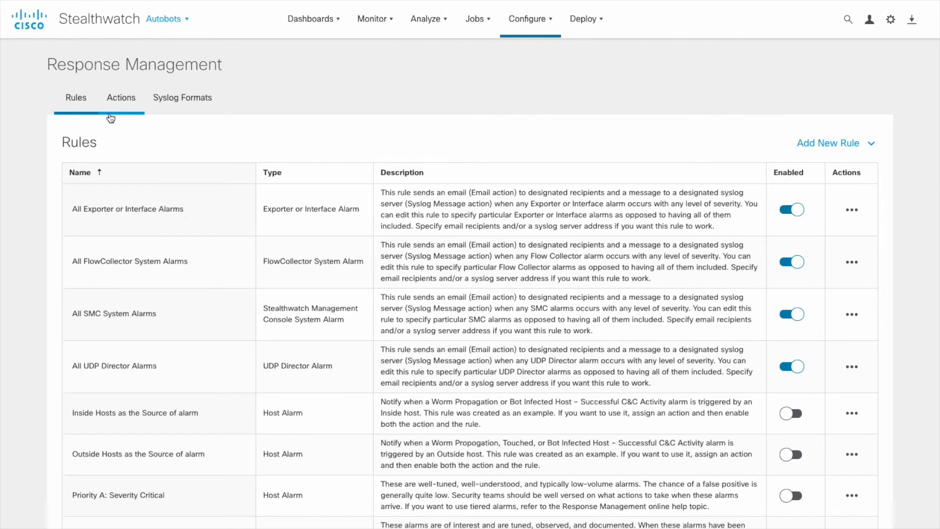
Scroll the Rules table and edit the Suspect Data Movement host alarm rule.
scroll("down", 3)
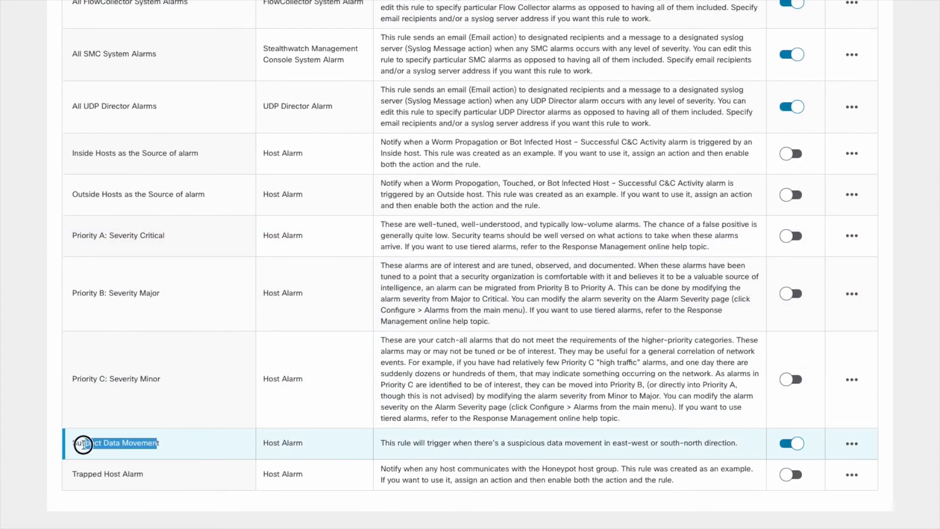
left_click(852, 443)
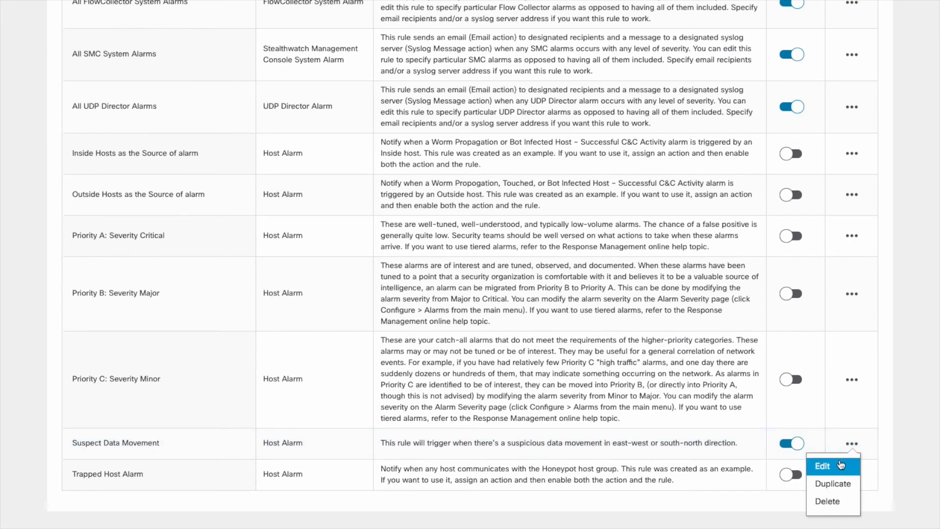
left_click(822, 466)
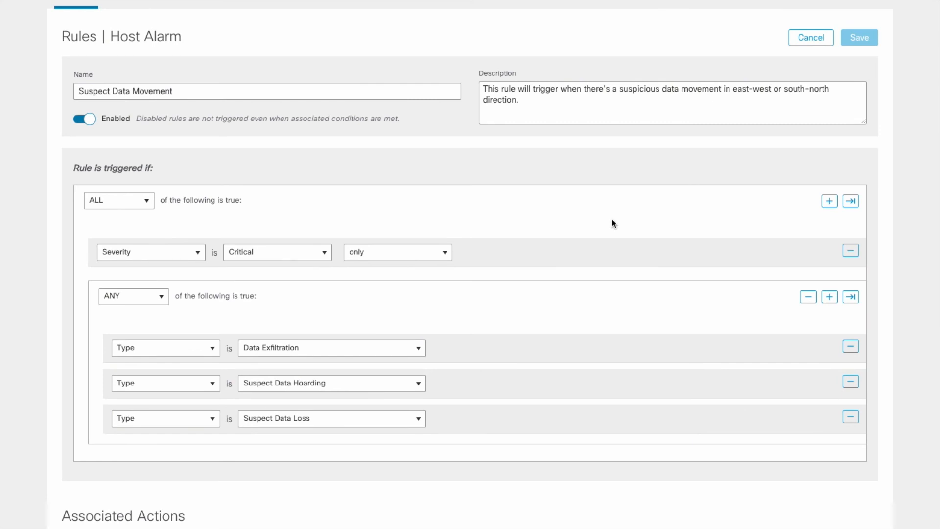
mouse_move(608, 224)
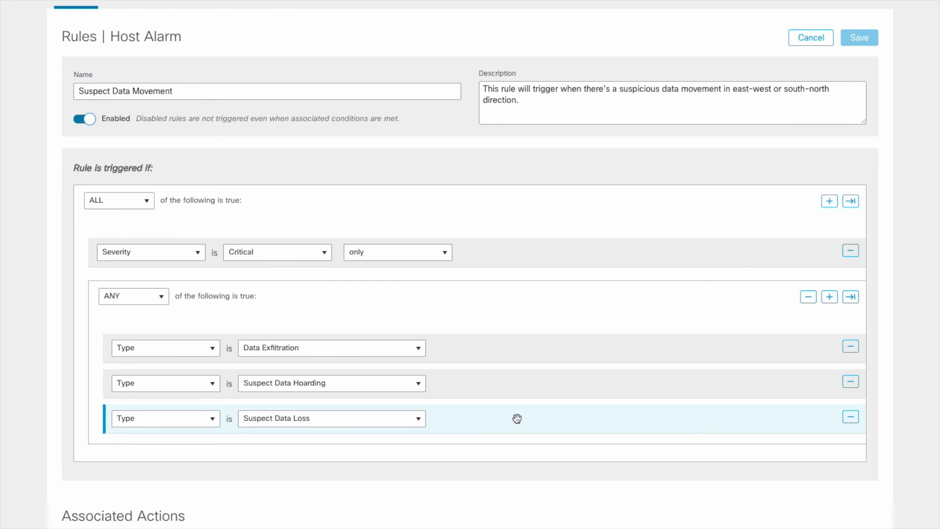
Scroll to Associated Actions and save the rule with Webex Teams assigned.
scroll("down", 3)
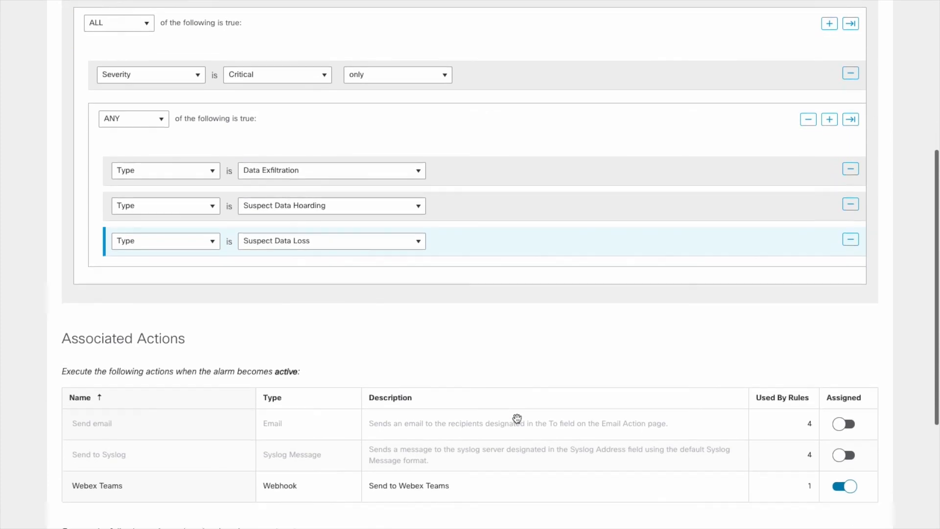
scroll("down", 3)
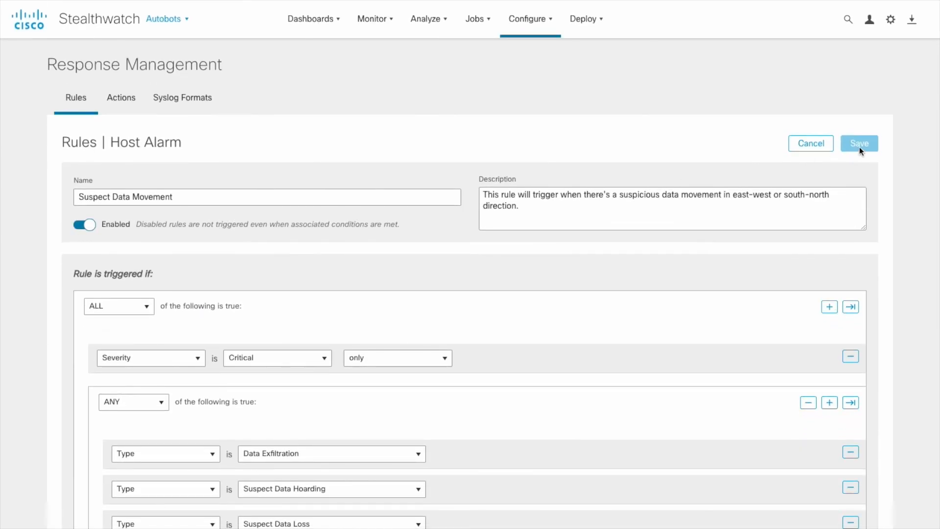
left_click(859, 143)
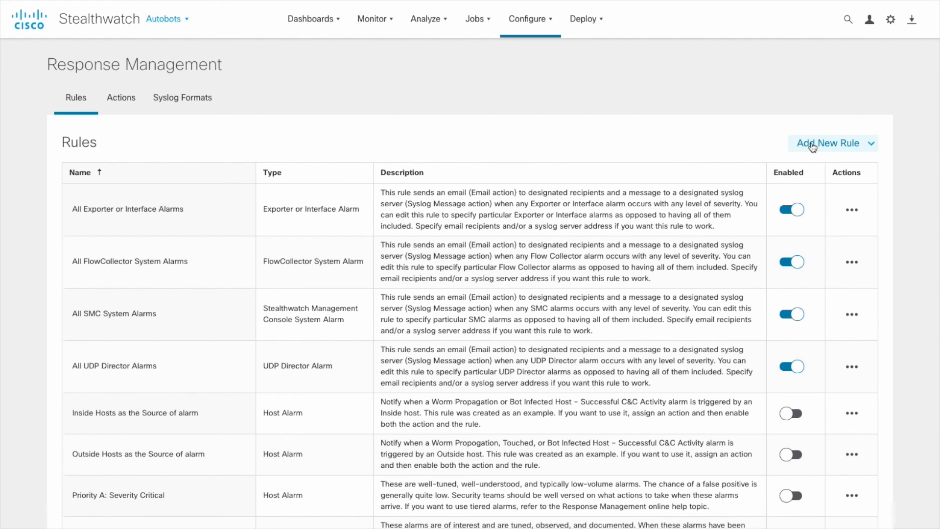